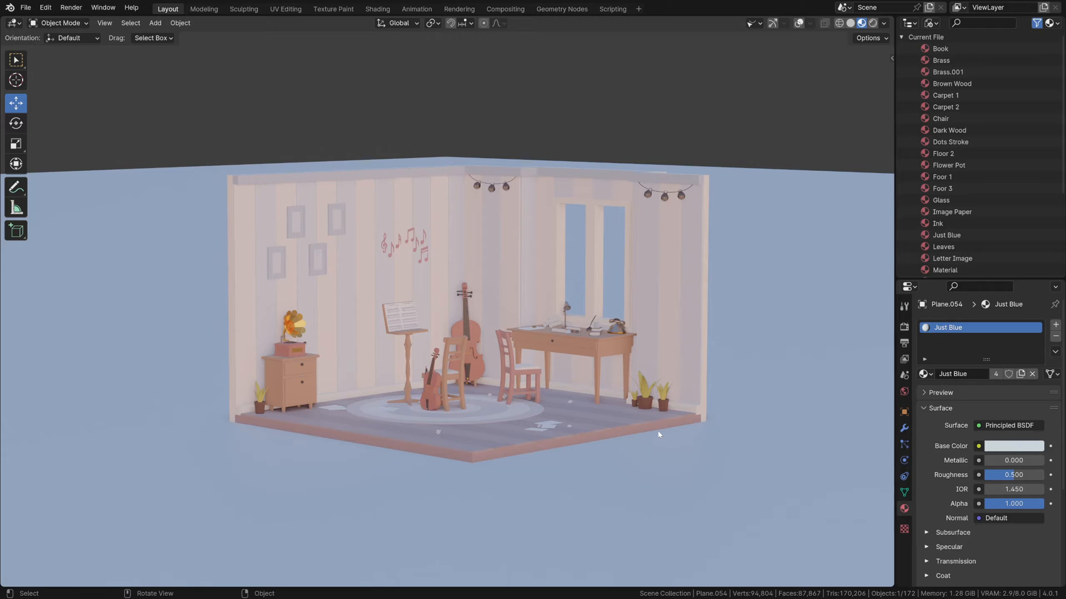
mouse_move(533, 394)
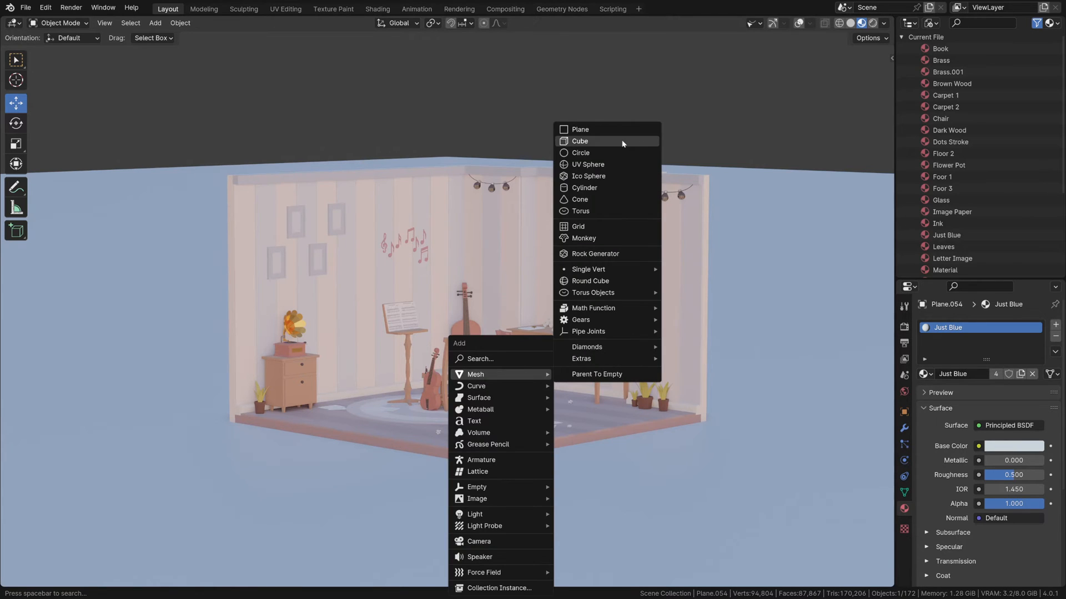
Step: Add a cube mesh to the scene below the music room
click(580, 140)
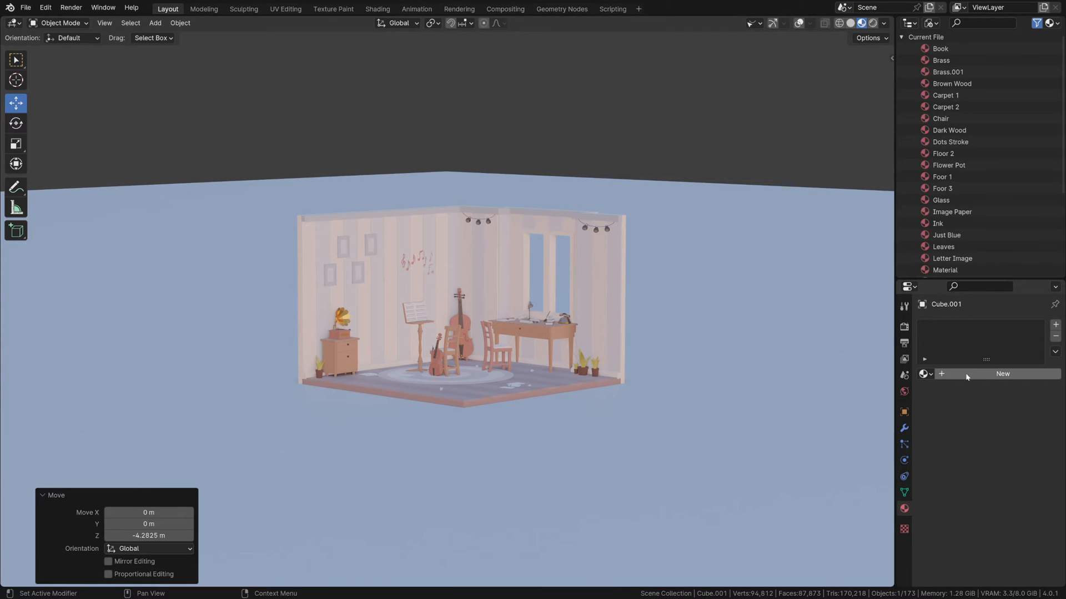
Step: Give the cube a new material 'Clay' with base colour CBDEF3
click(1001, 374)
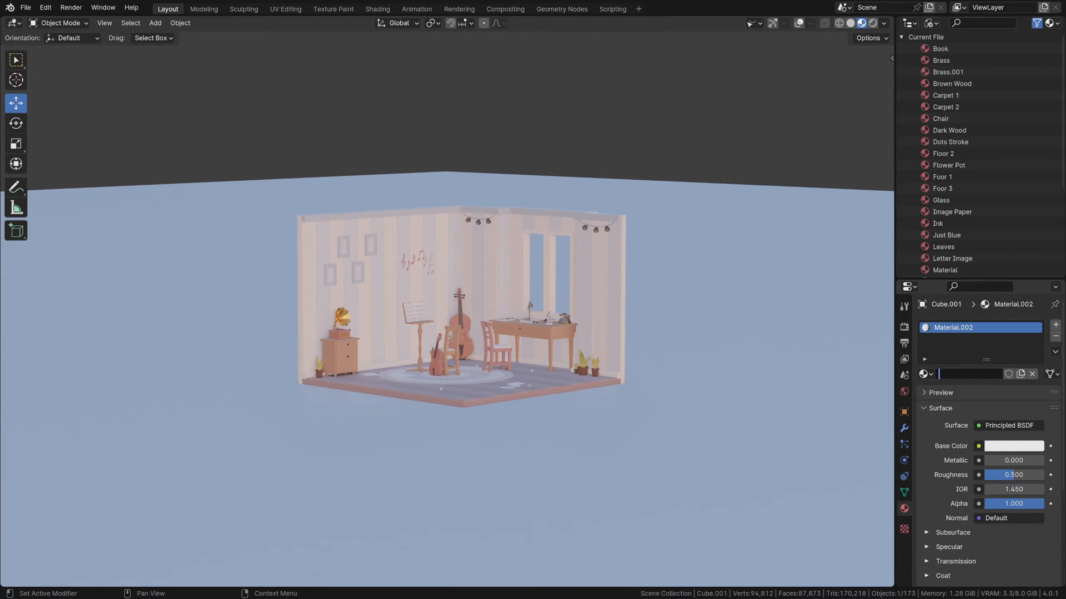
text(Clay)
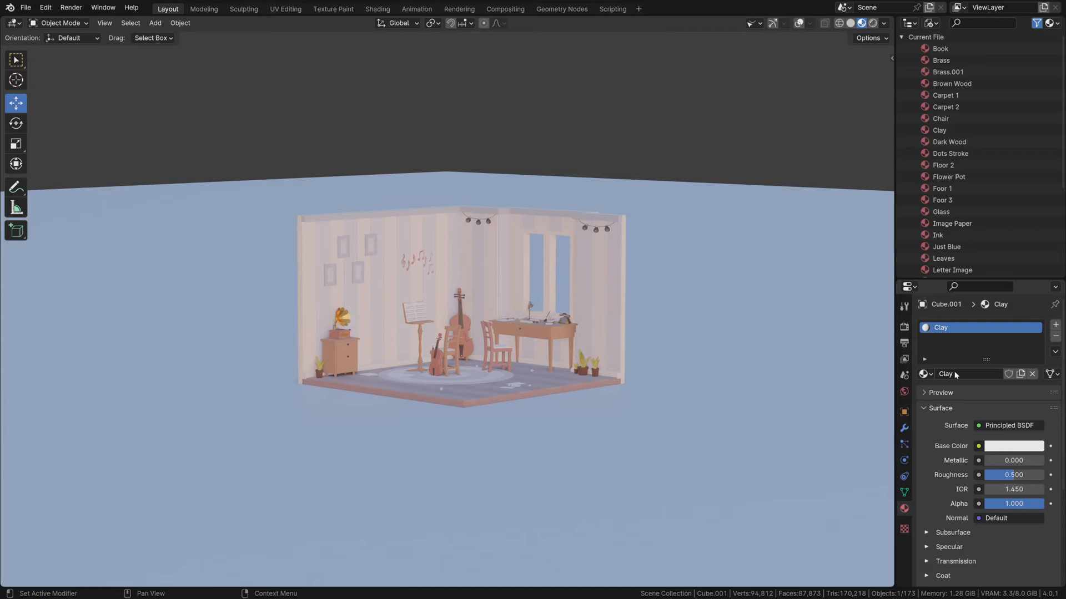
click(1014, 446)
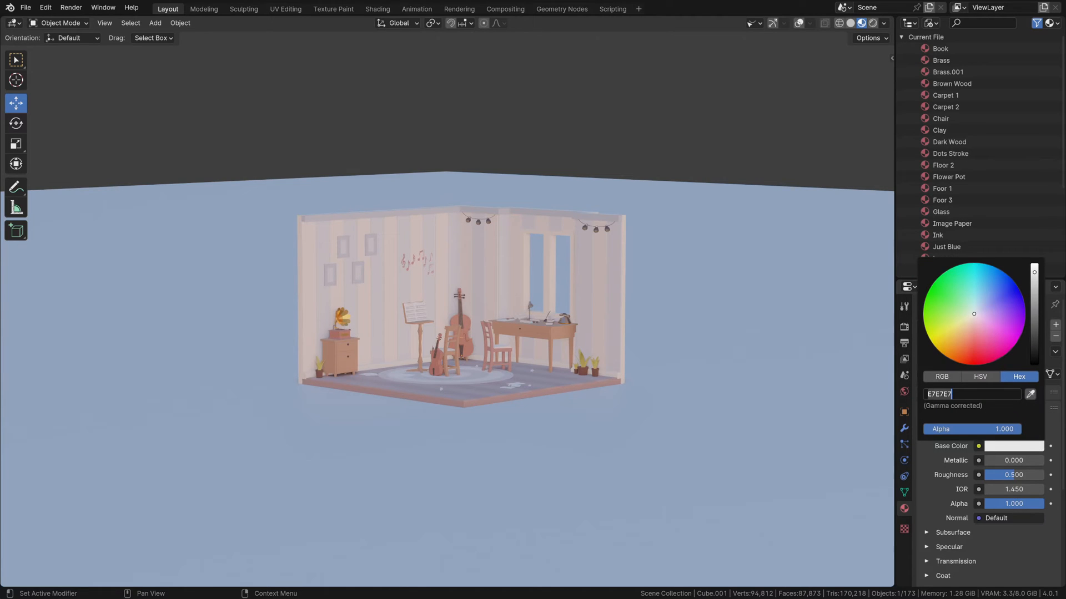
text(CBDEF3)
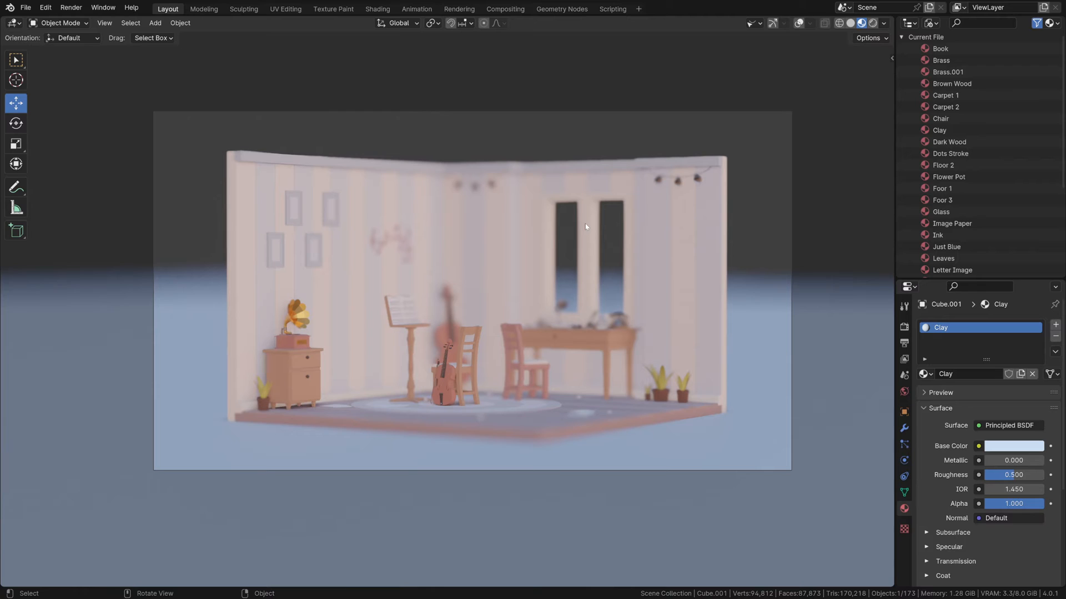
mouse_move(751, 331)
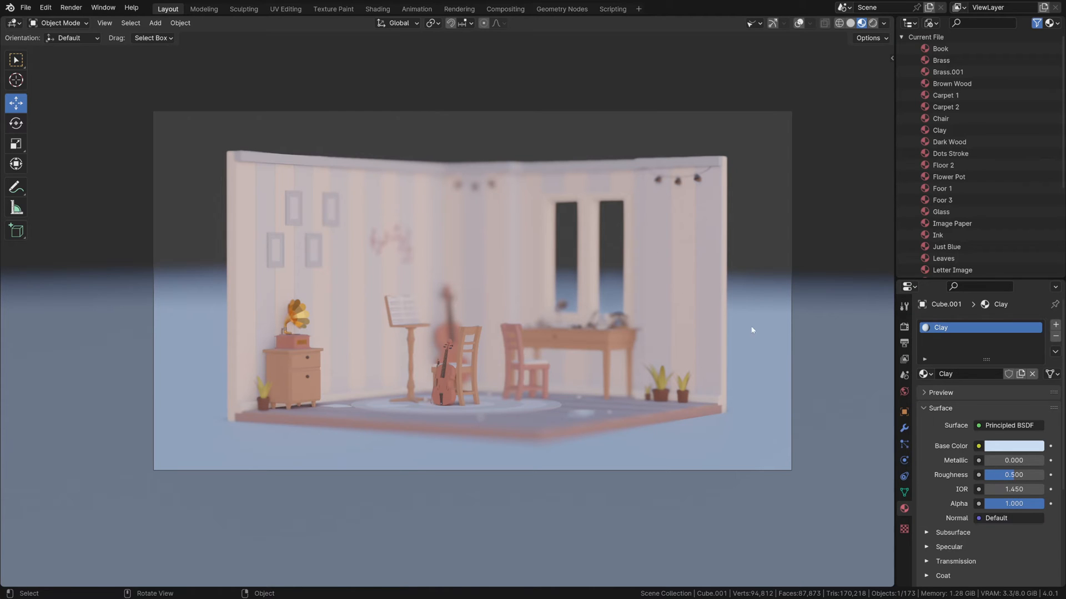
click(1013, 446)
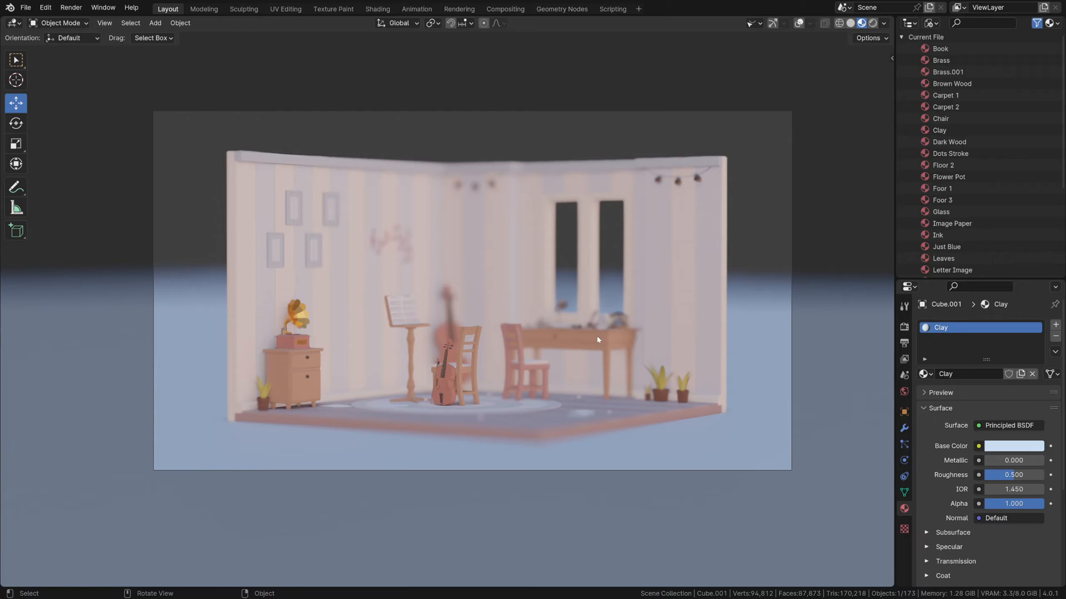
click(904, 361)
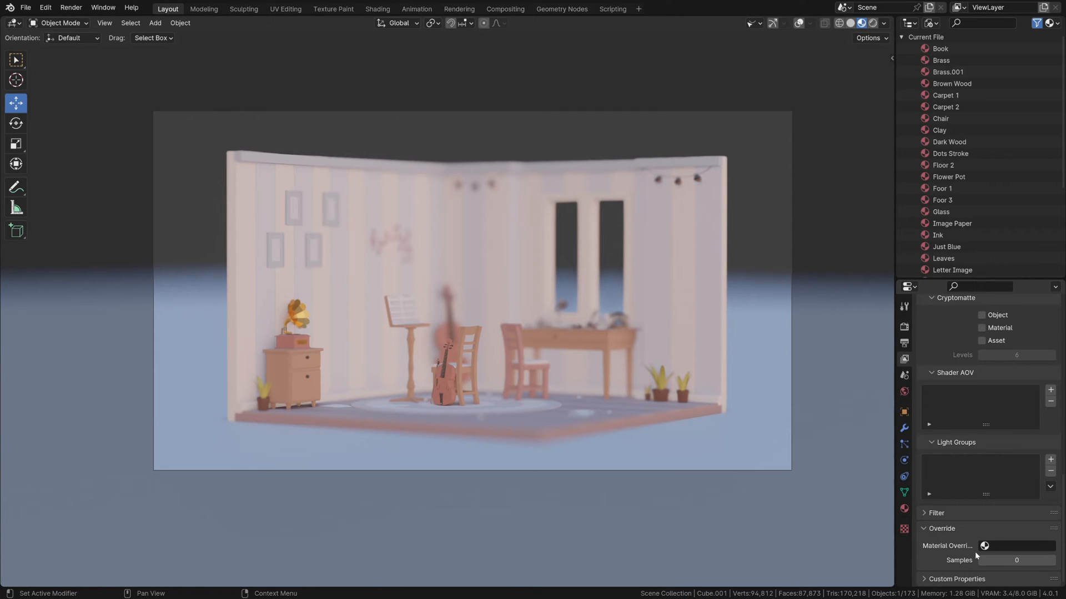
Step: Set the view layer's Material Override to the Clay material
click(984, 546)
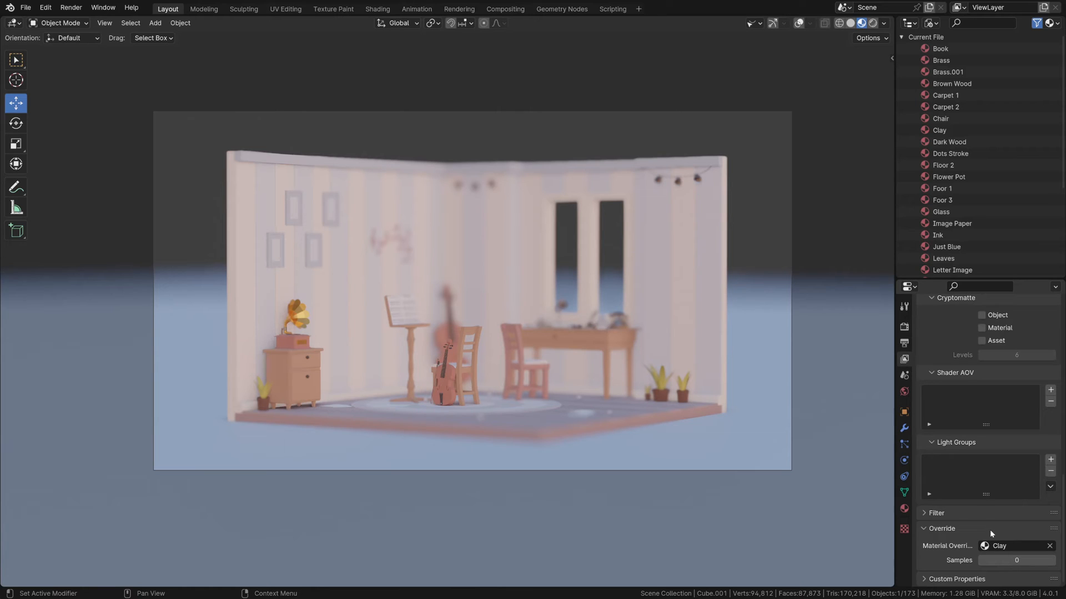
mouse_move(1020, 569)
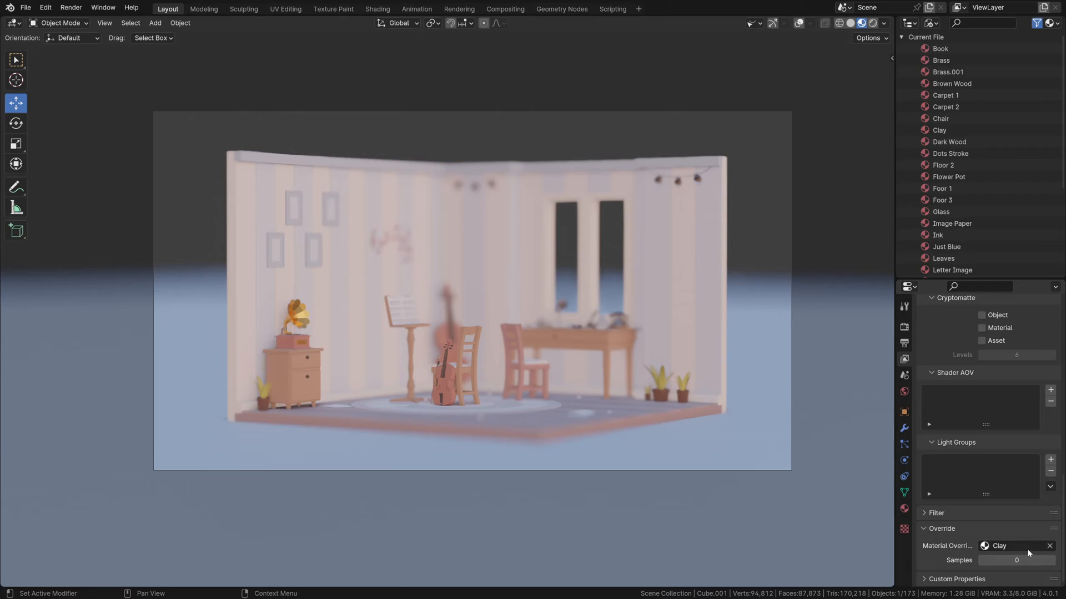
mouse_move(999, 546)
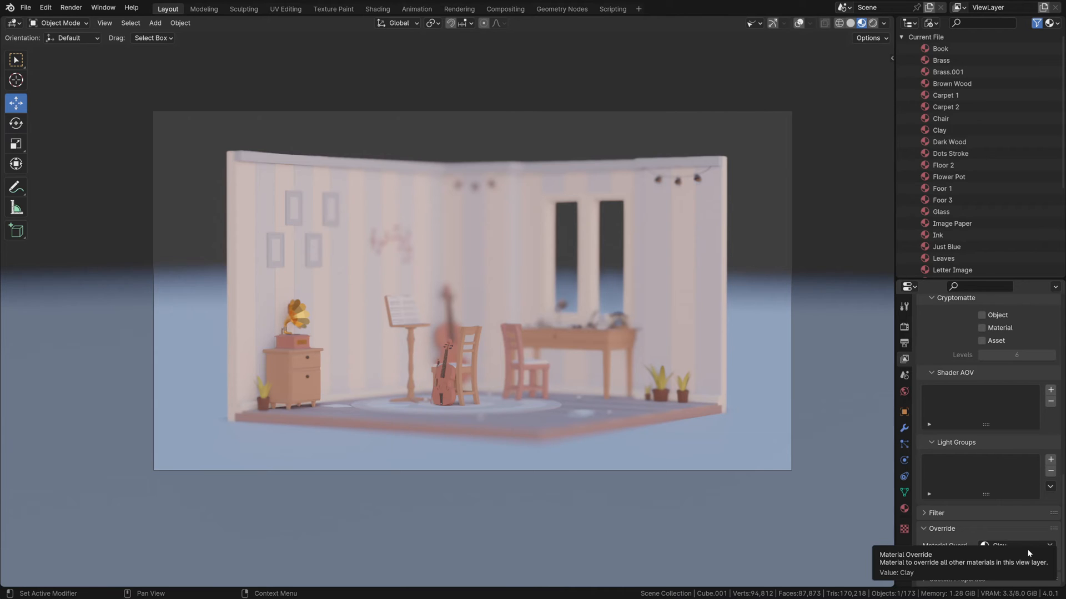
mouse_move(926, 388)
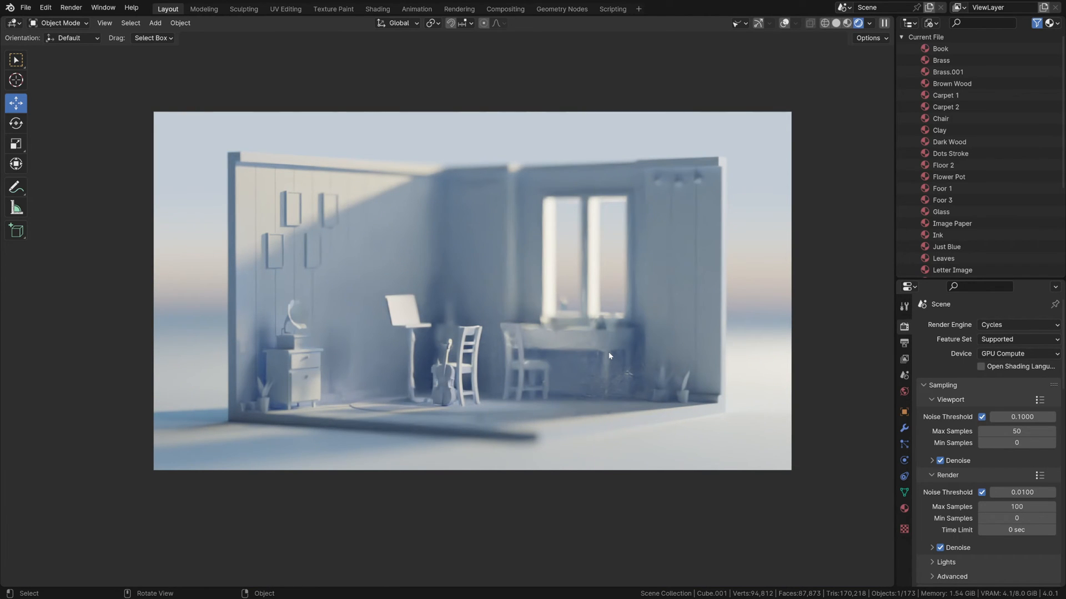
Step: Render a still image of the clay-overridden room
click(70, 7)
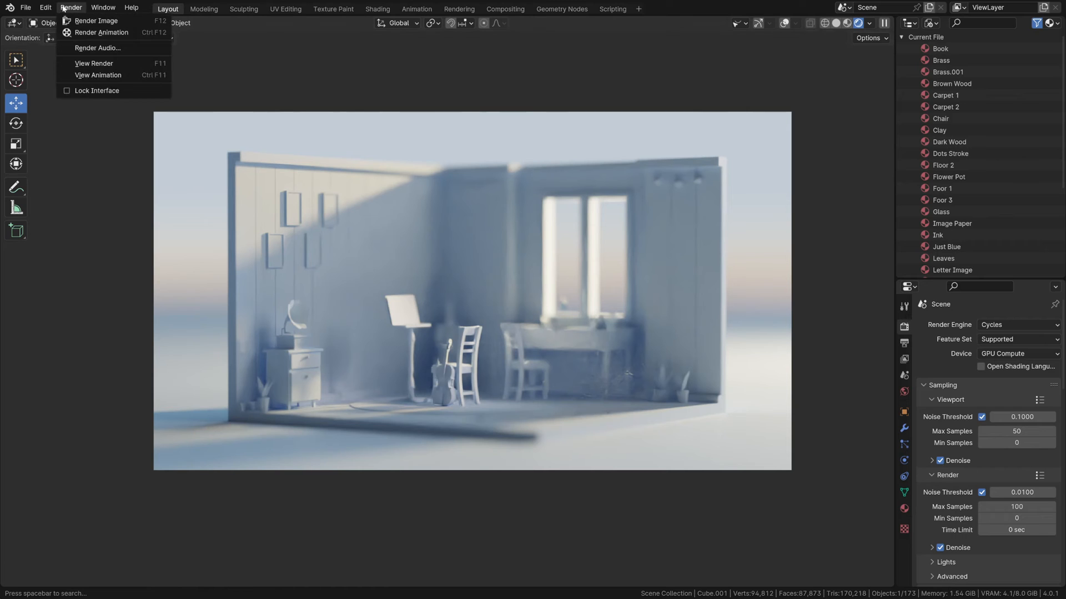
click(96, 20)
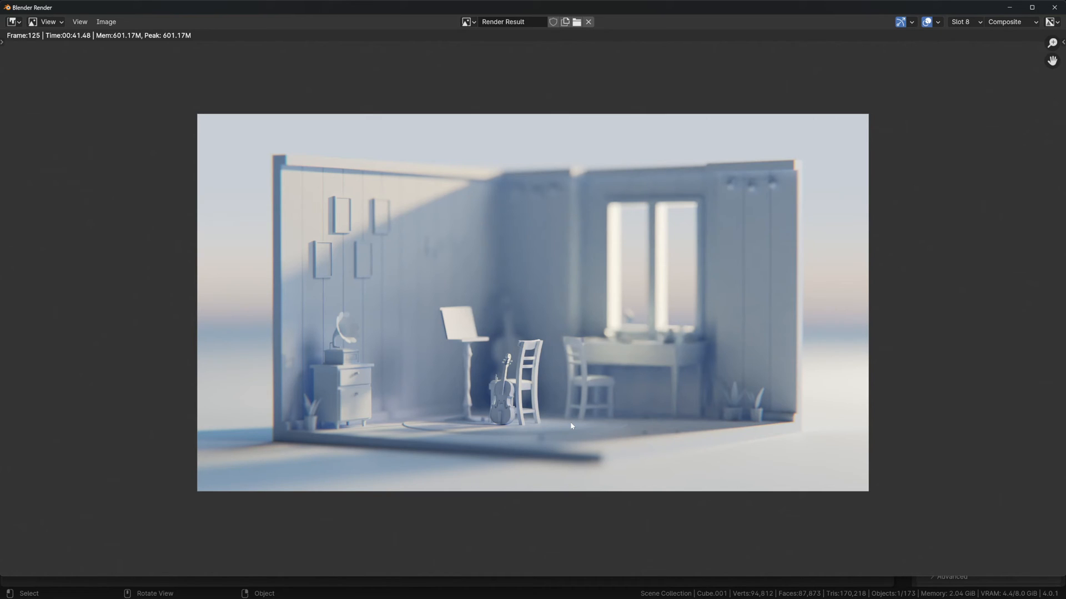
mouse_move(965, 71)
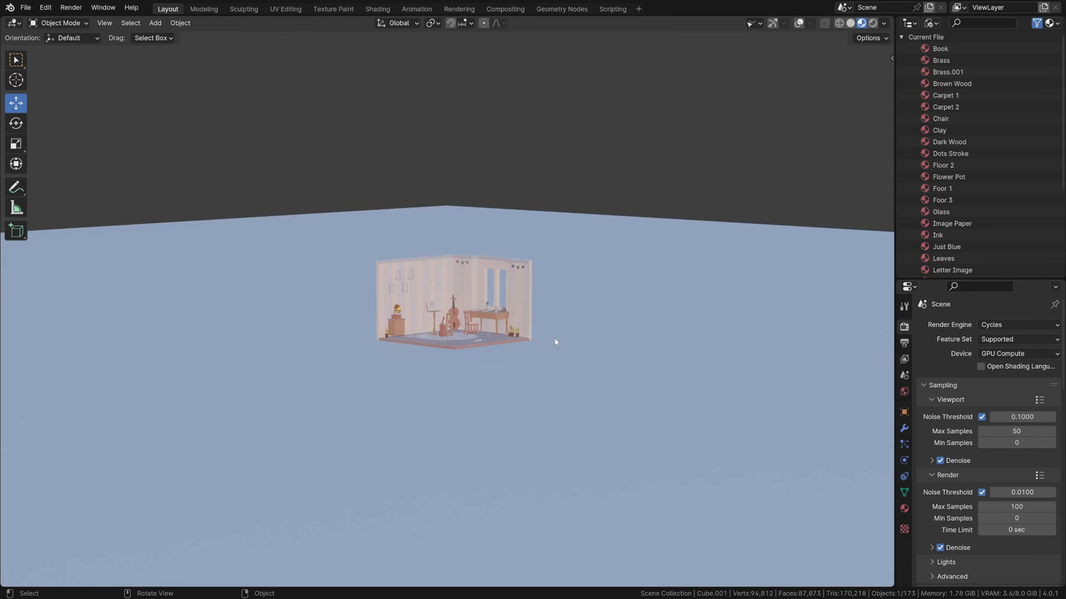
Step: Add a Color Ramp to the cube's Clay material, linking Object Info Random to its Fac
click(524, 361)
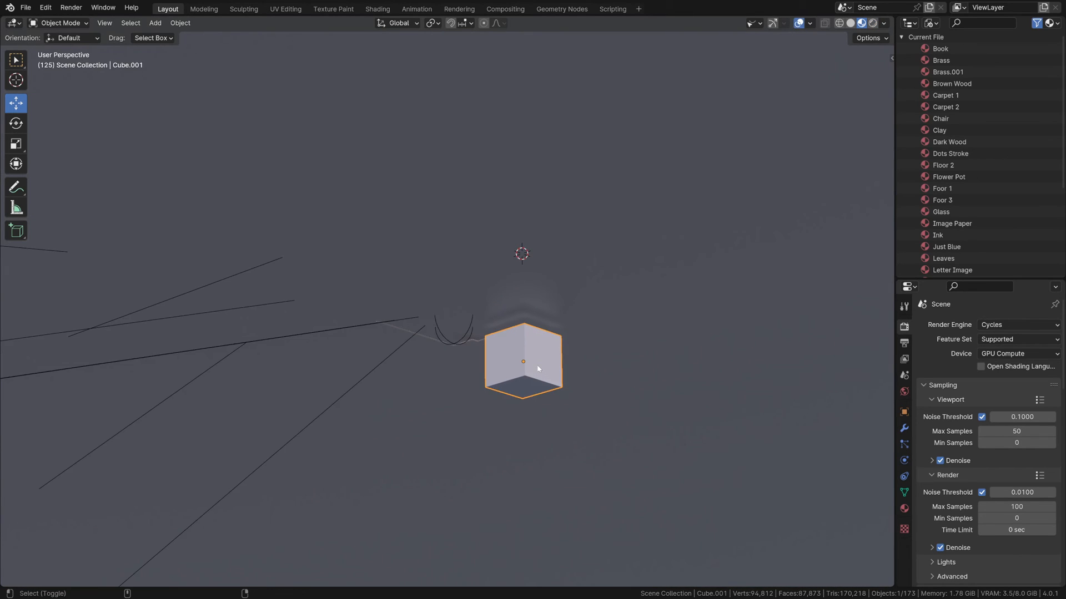
click(378, 9)
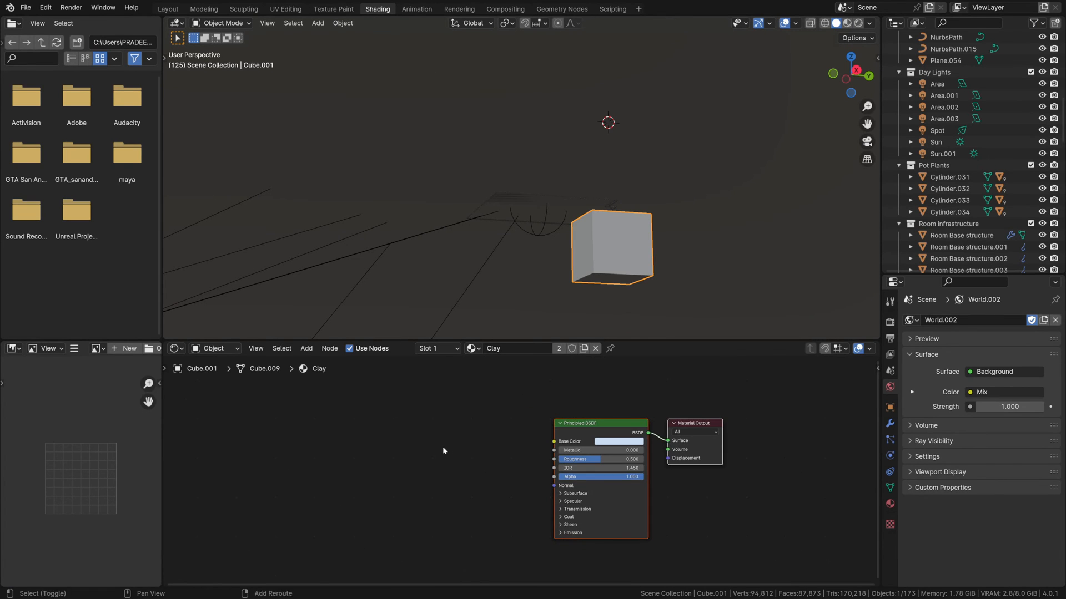
text(color)
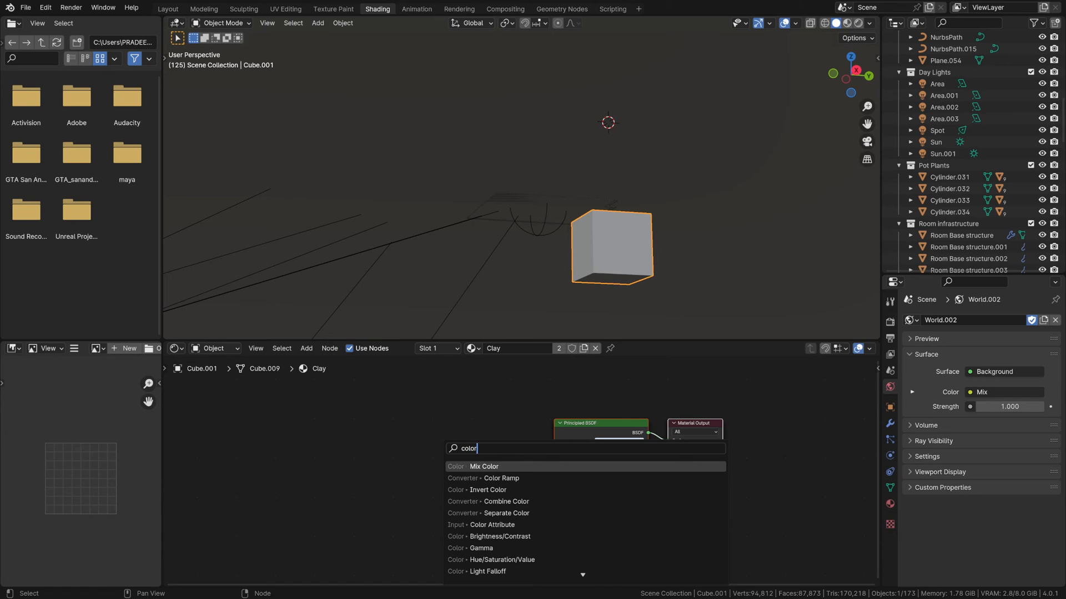
click(500, 478)
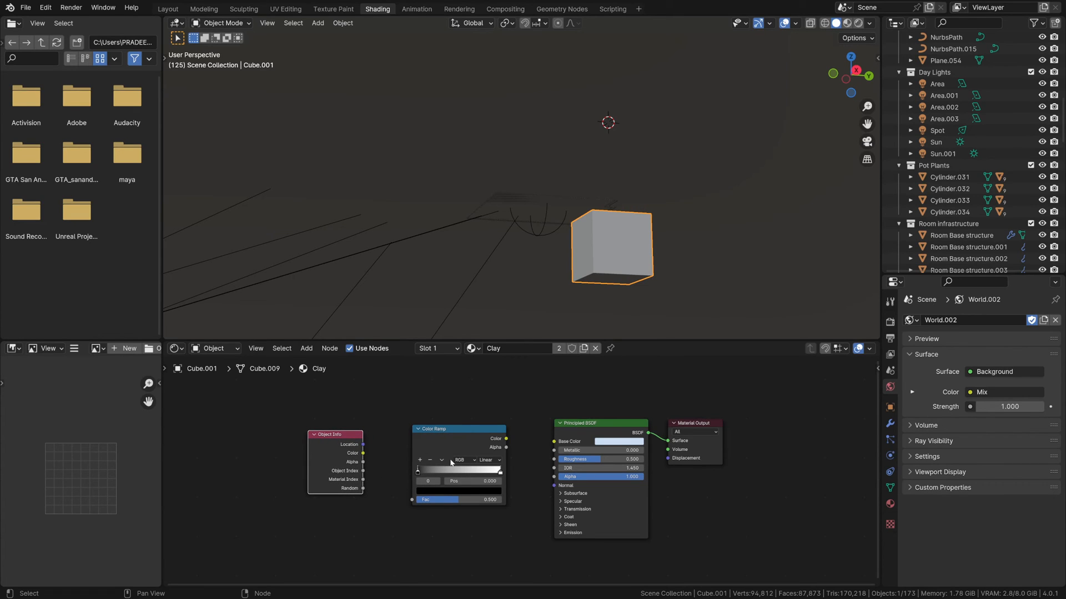
mouse_move(454, 467)
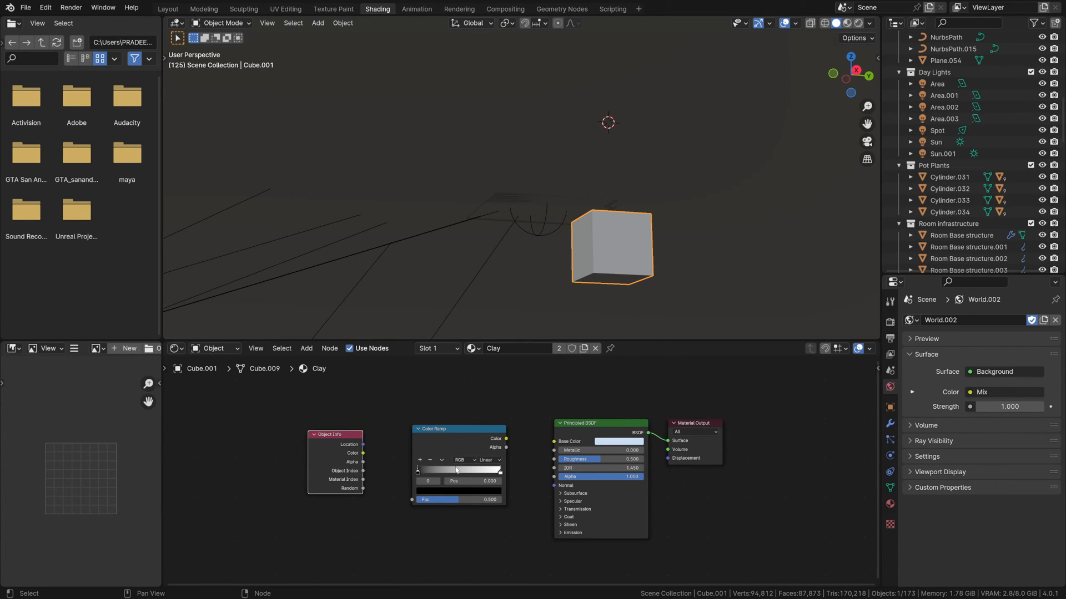
mouse_move(369, 495)
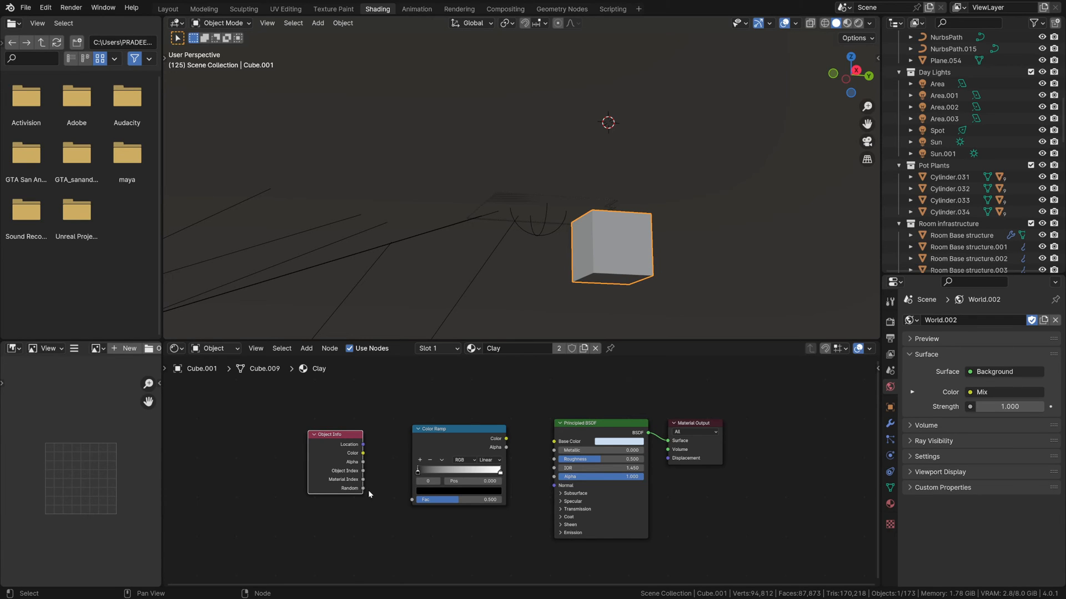
mouse_move(415, 503)
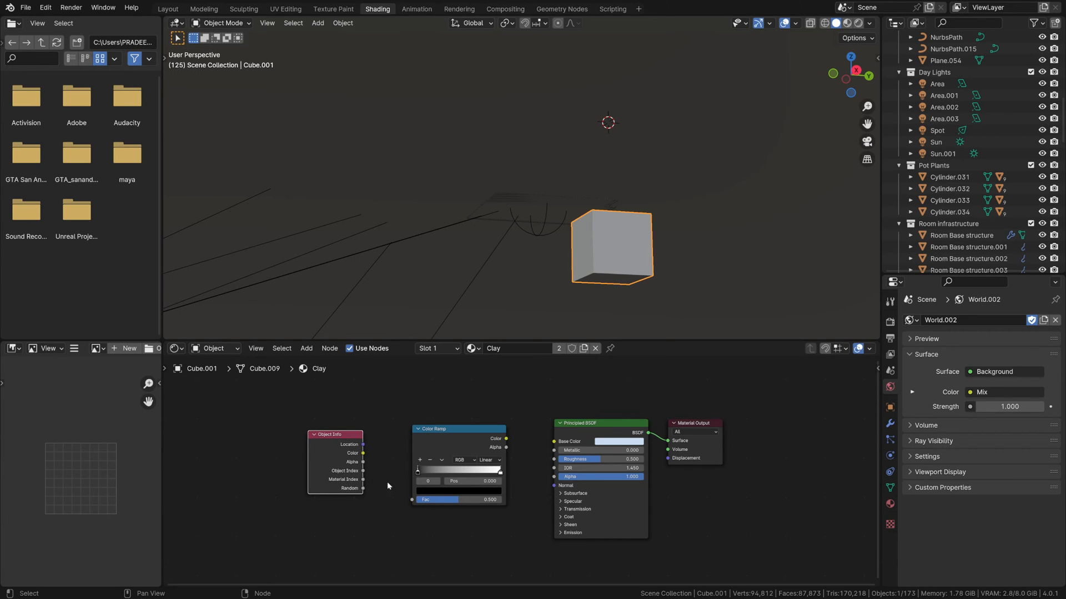
drag(363, 488, 381, 486)
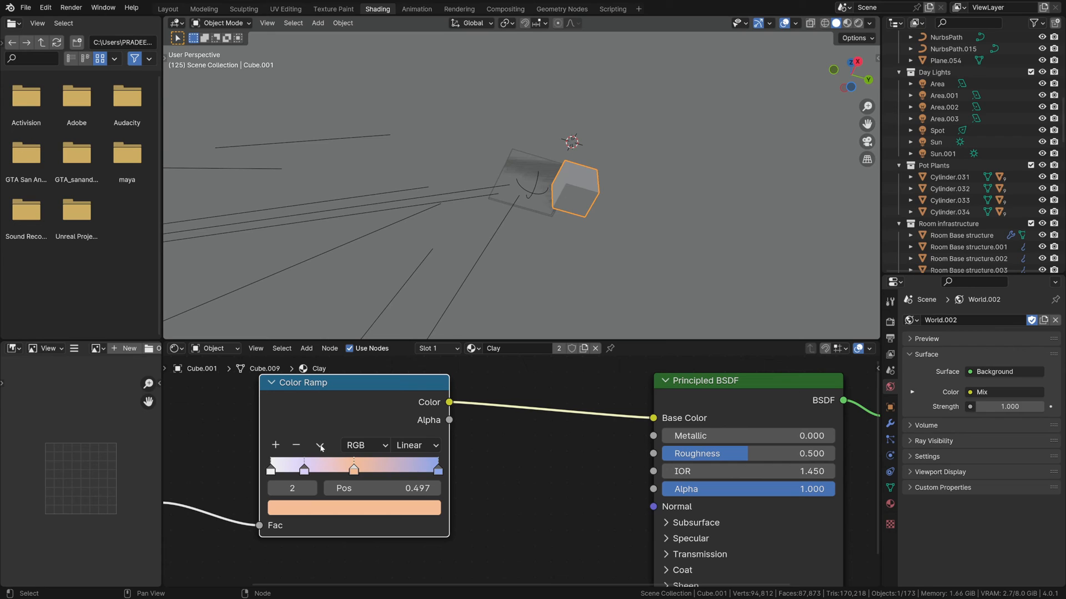
Step: Reposition the Color Ramp's colour stops, then return to the Layout workspace
click(319, 445)
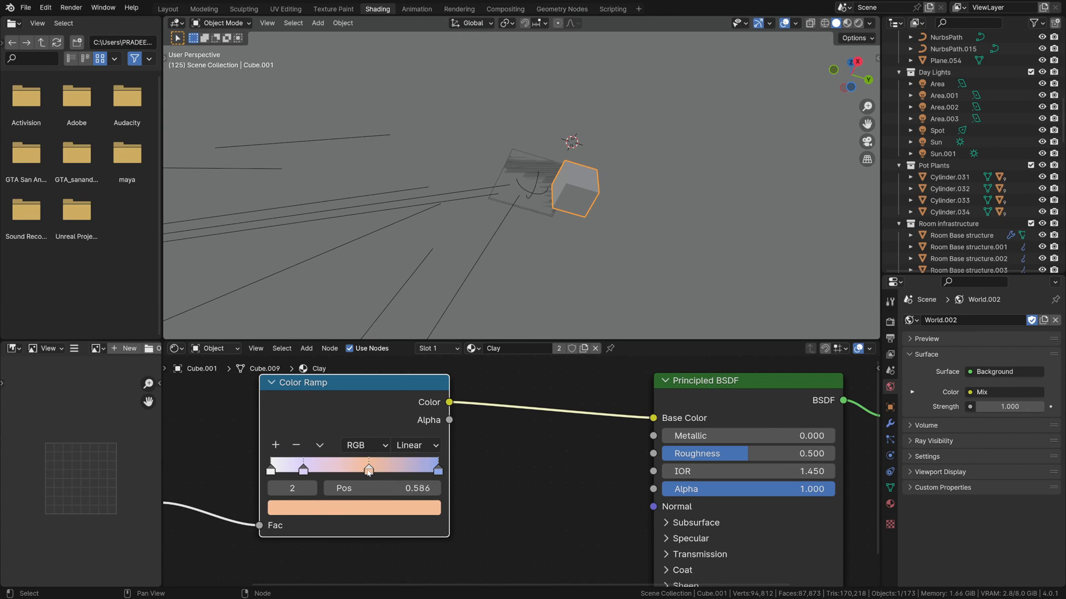
drag(380, 488, 361, 488)
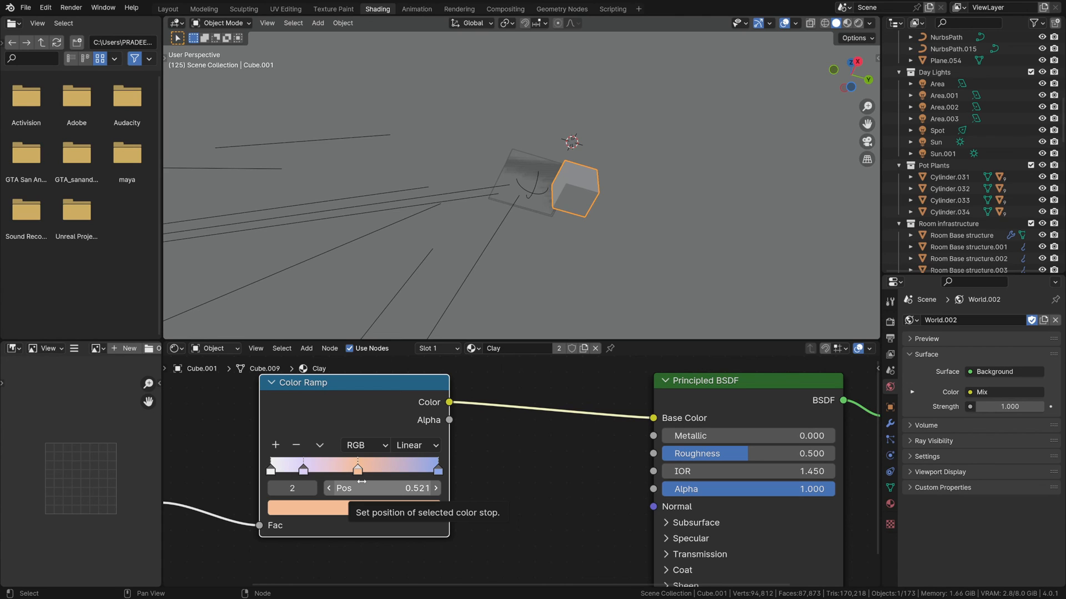
mouse_move(330, 472)
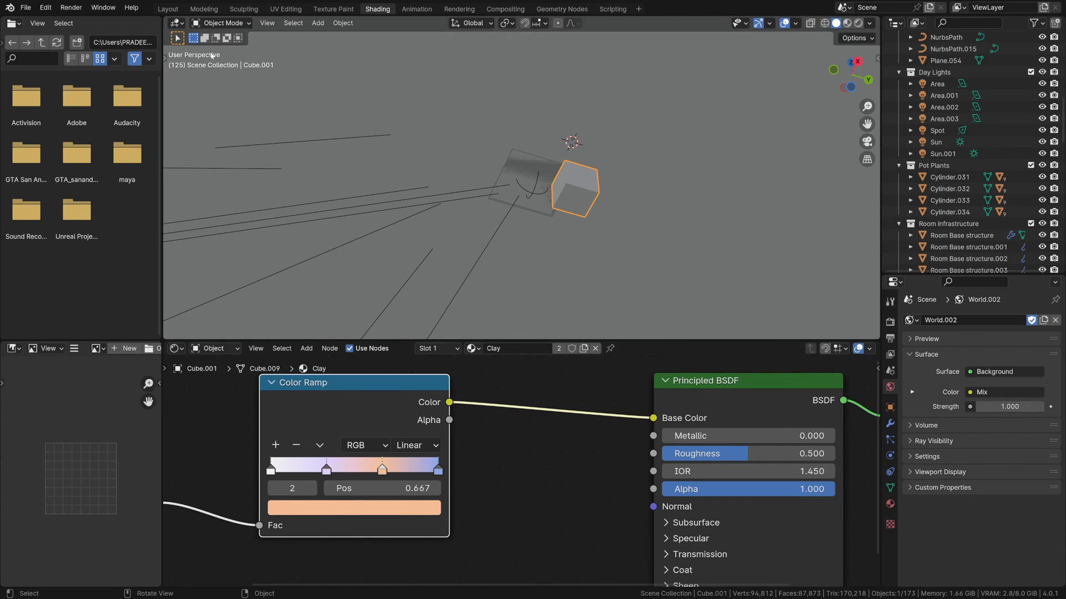
click(168, 8)
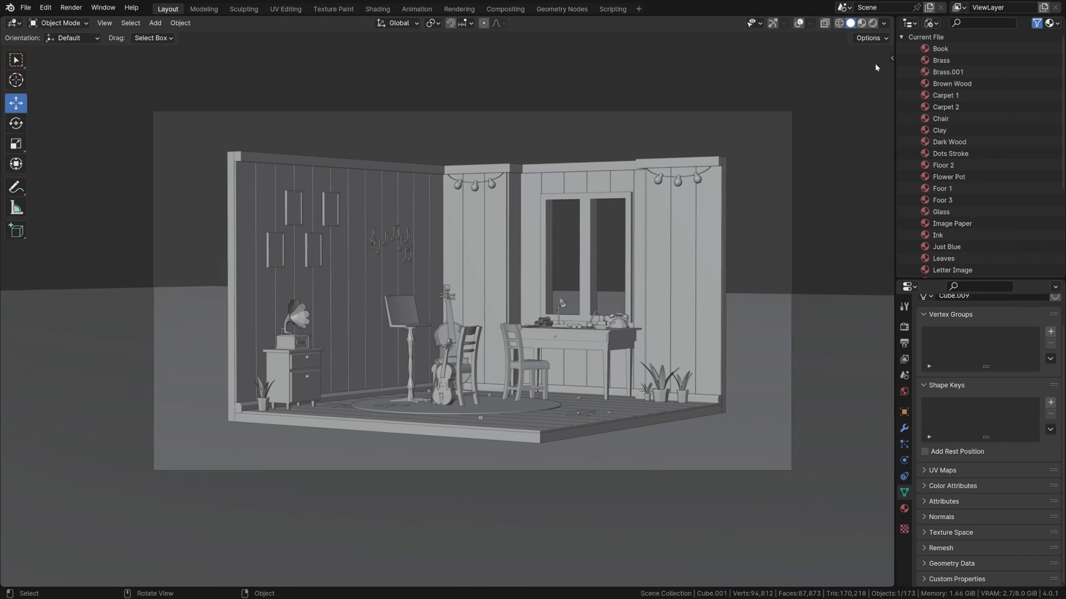
mouse_move(875, 22)
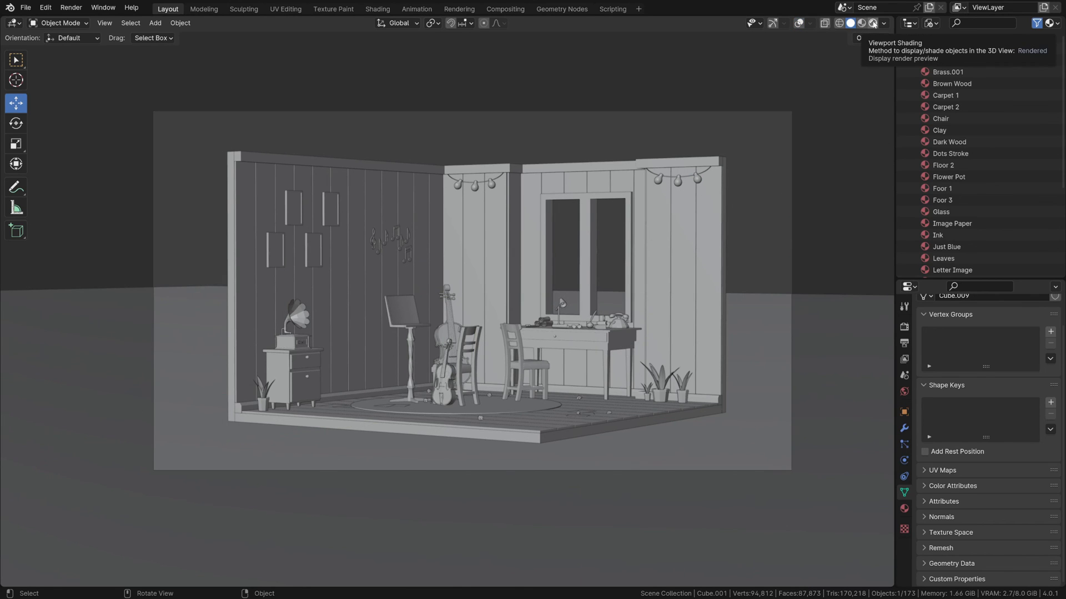
Step: Switch the viewport to Rendered shading to preview the pastel clay room
click(858, 22)
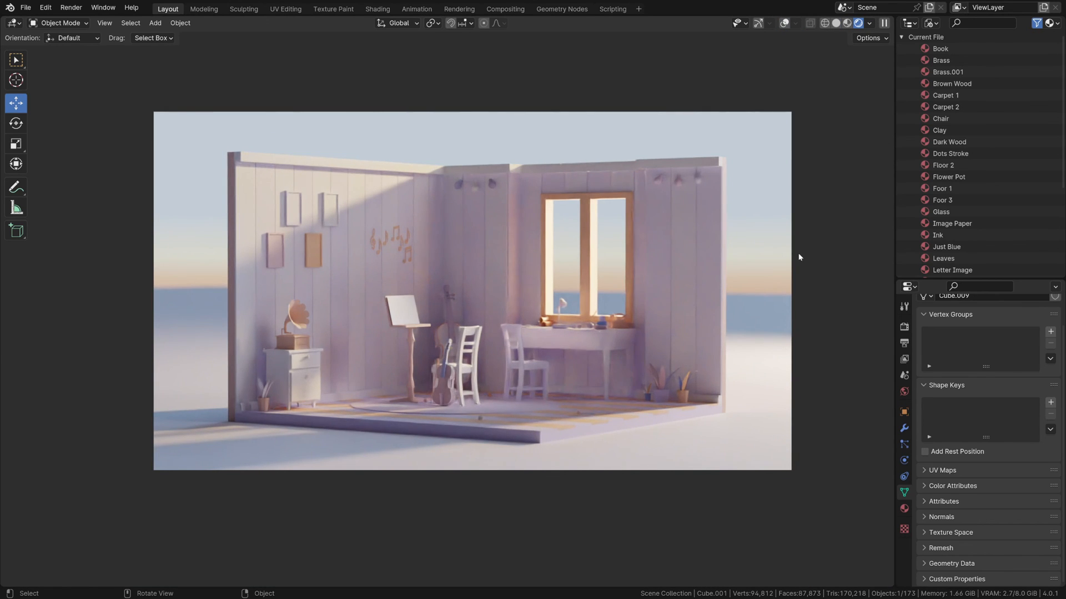